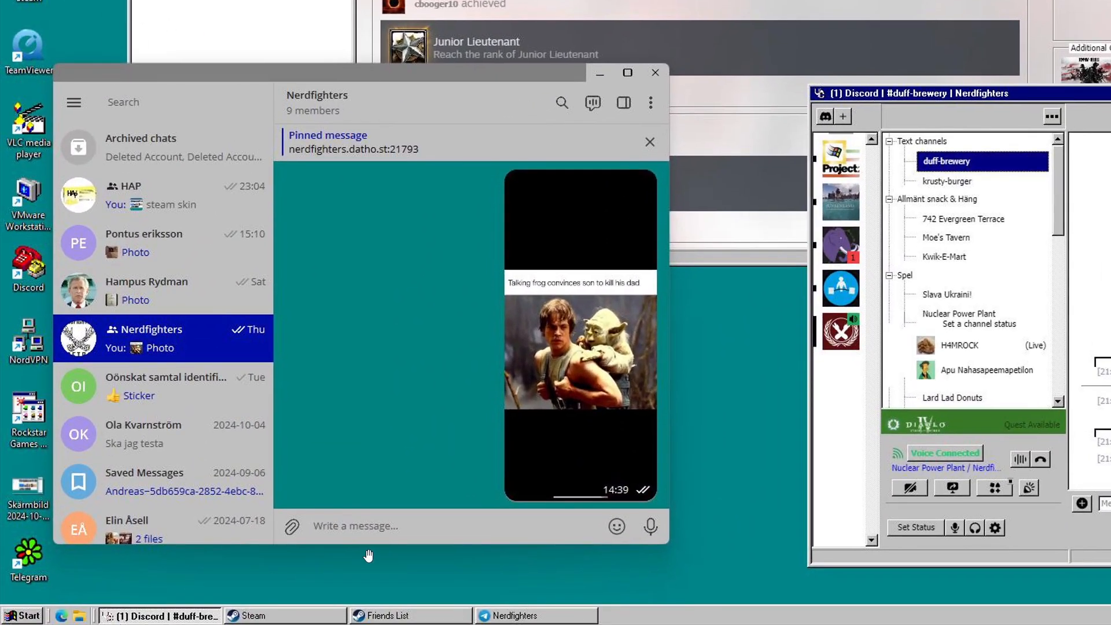
mouse_move(626, 498)
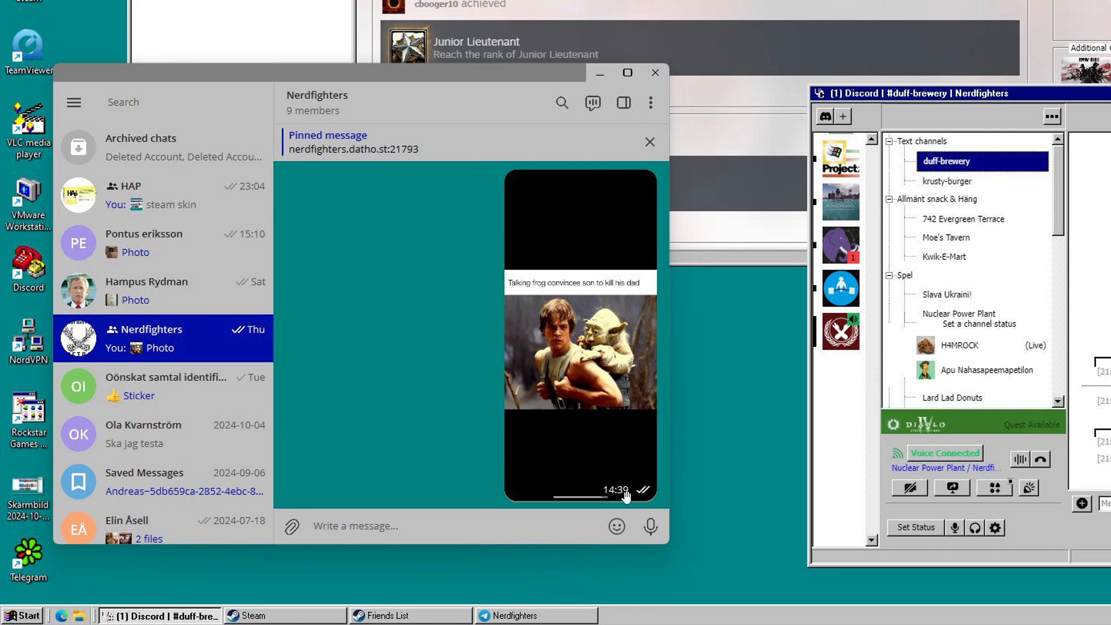
mouse_move(738, 407)
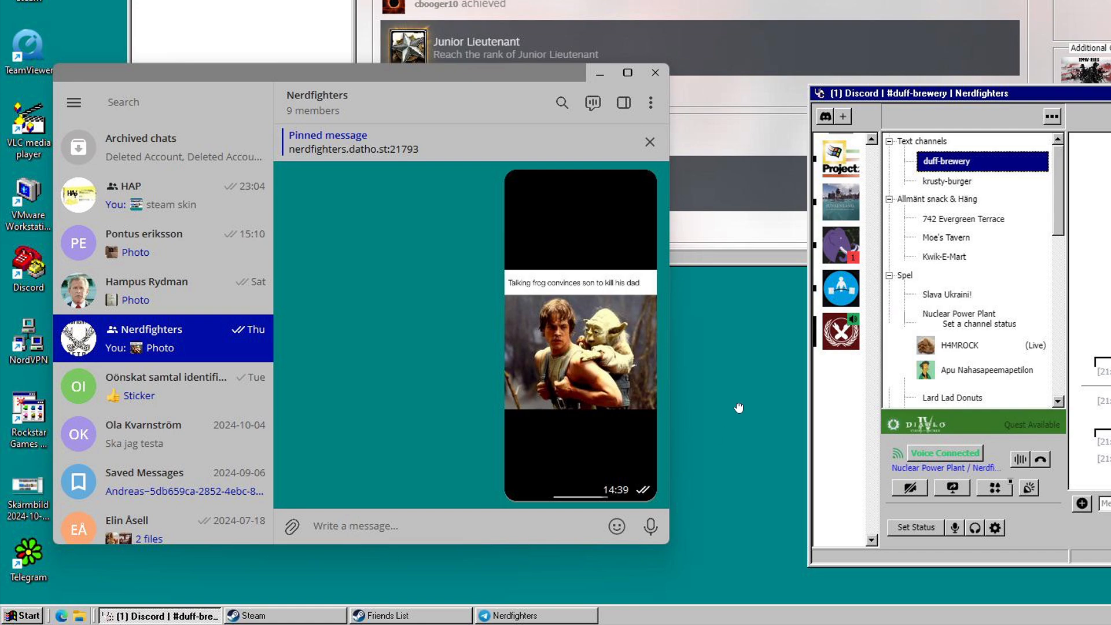